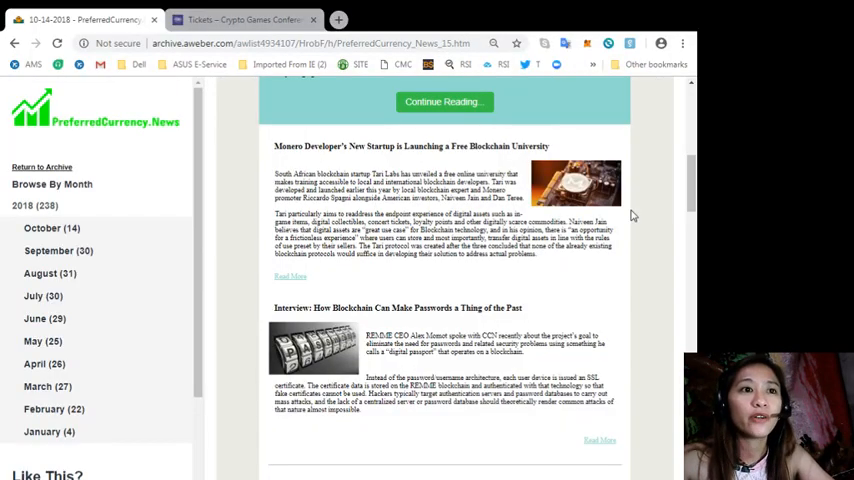
# - Open the full 'How Blockchain Can Make Passwords a Thing of the Past' interview via its Read More link
pyautogui.doubleClick(288, 308)
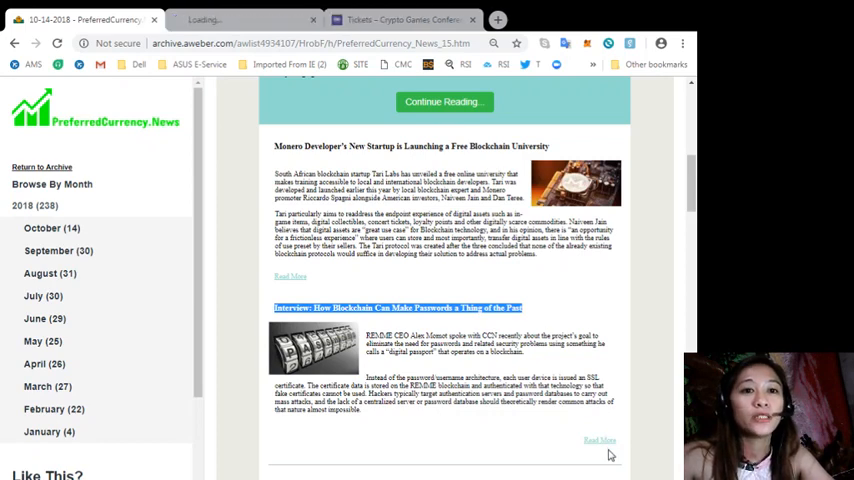
pyautogui.click(398, 308)
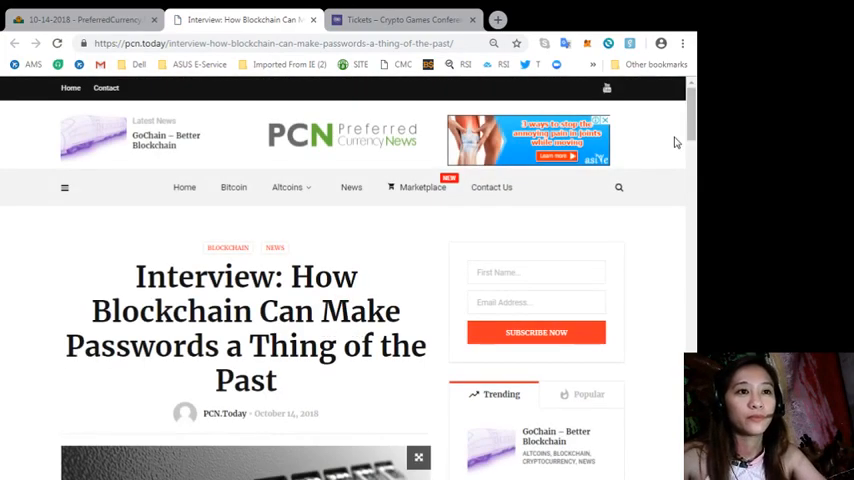
pyautogui.scroll(-3)
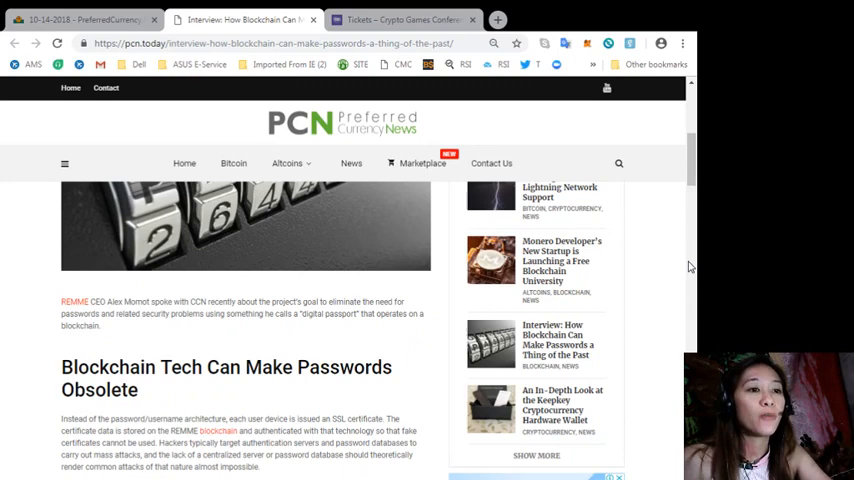
pyautogui.moveTo(454, 468)
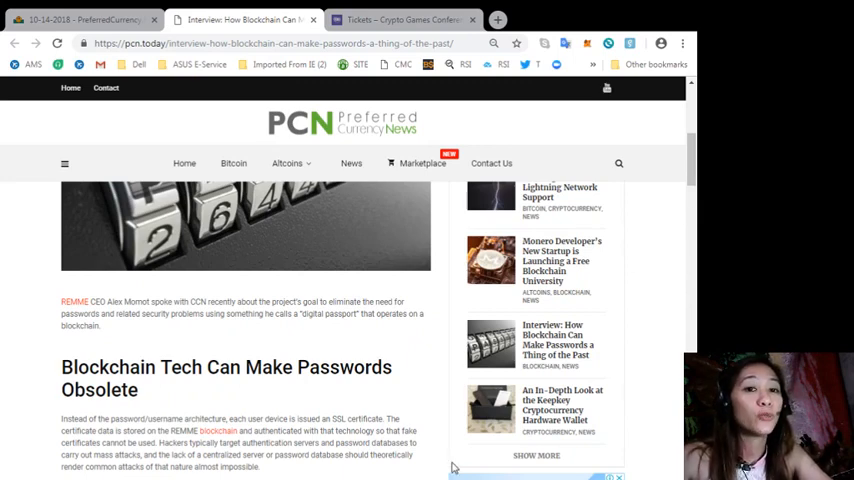
pyautogui.scroll(-3)
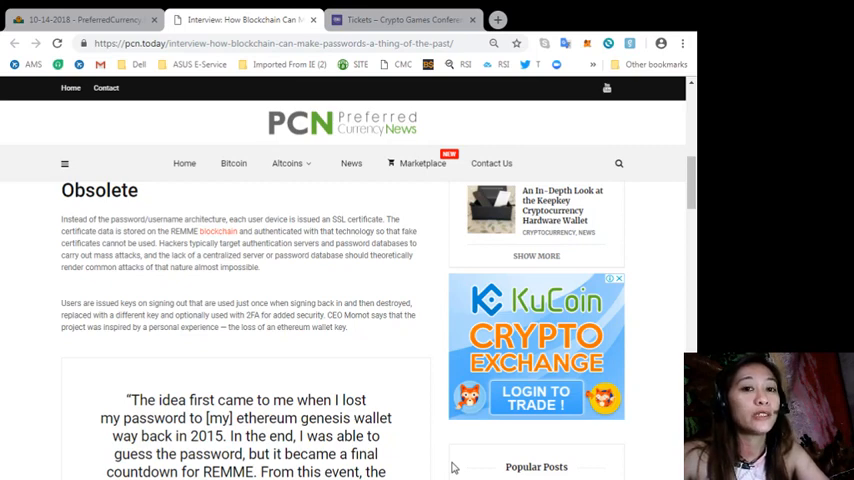
pyautogui.scroll(-3)
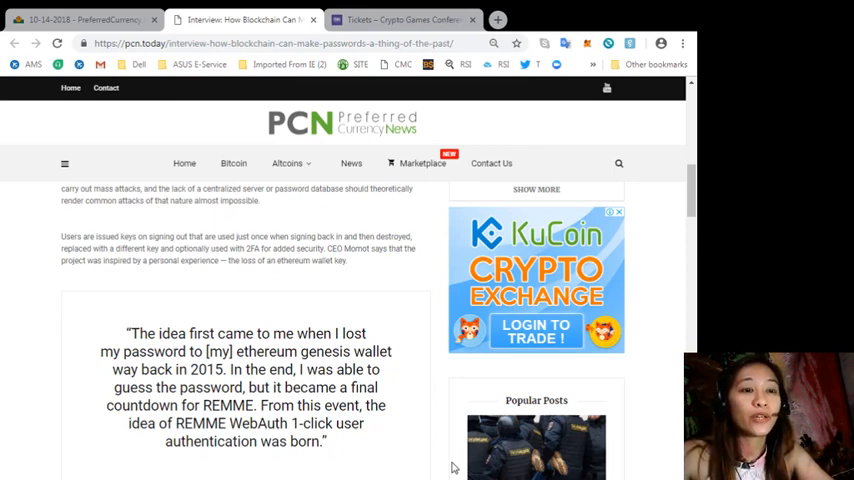
pyautogui.scroll(-3)
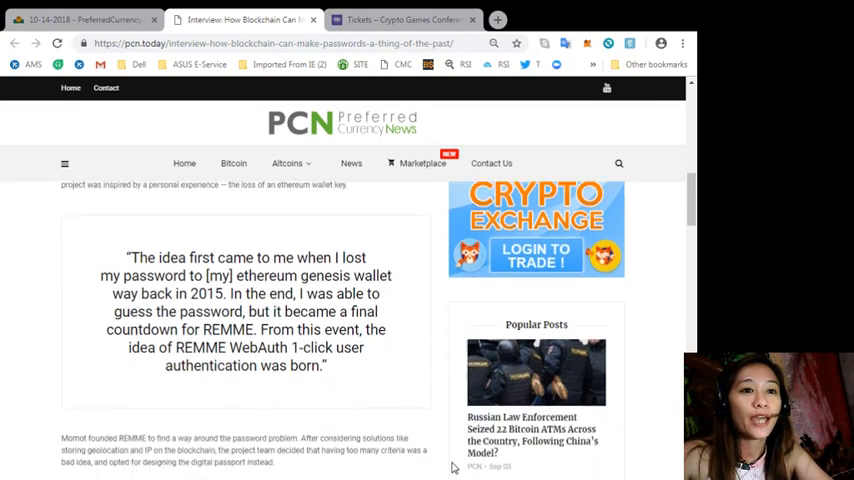
pyautogui.scroll(-3)
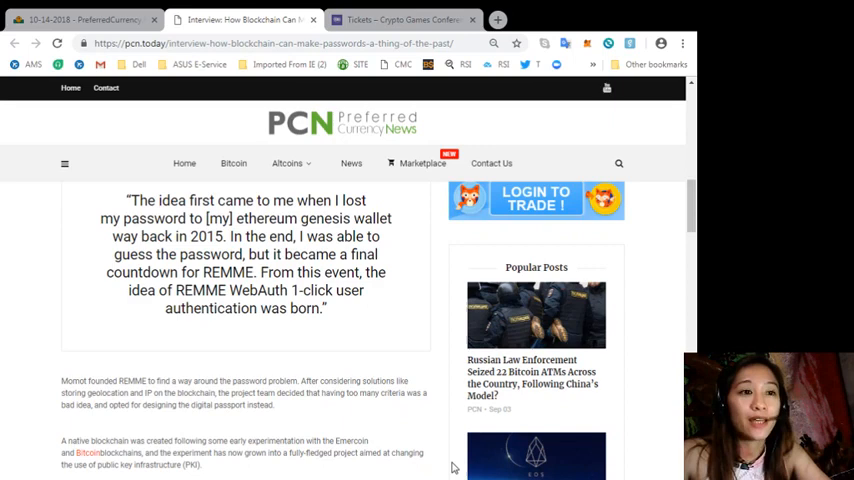
pyautogui.scroll(-3)
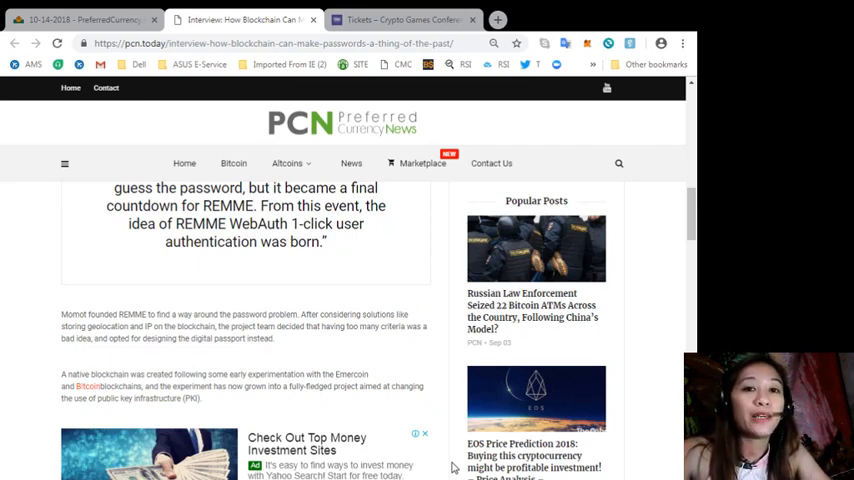
pyautogui.scroll(-3)
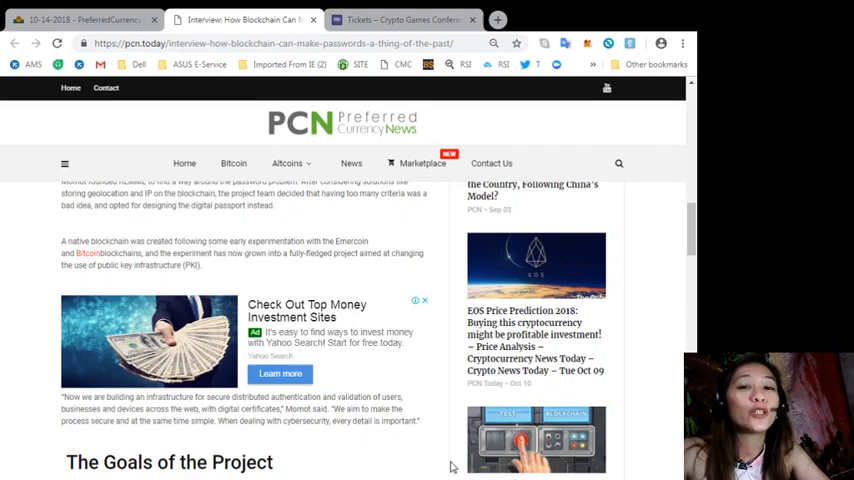
pyautogui.scroll(-3)
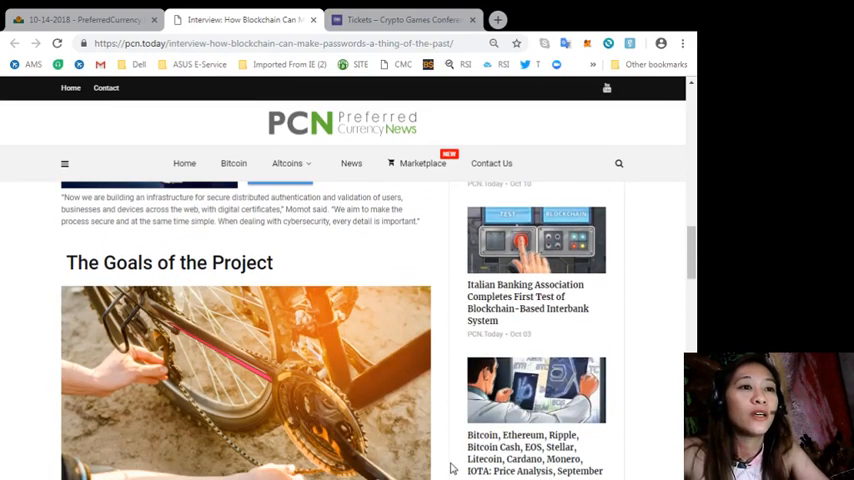
pyautogui.scroll(-3)
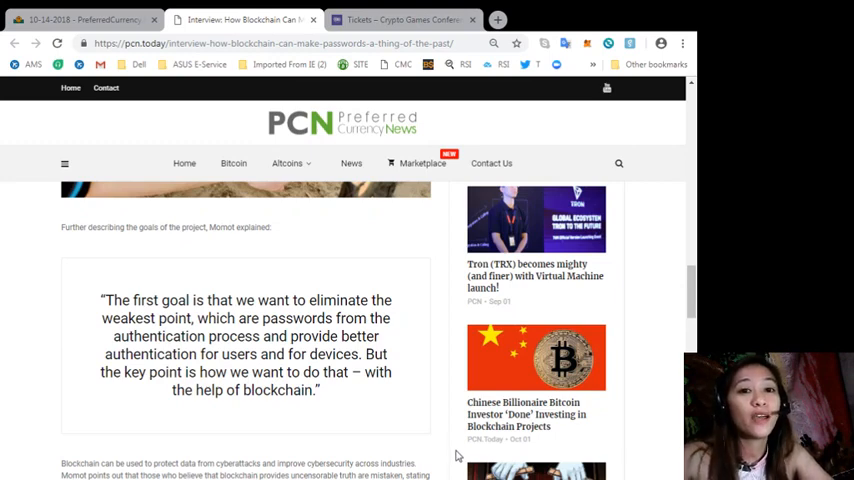
pyautogui.scroll(-3)
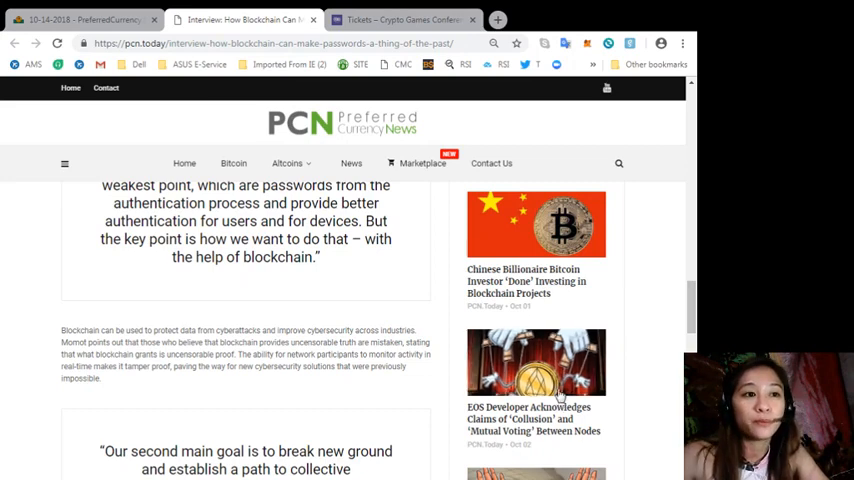
# - Scroll the archived newsletter to the EOS transaction alerts item and open the EOS Authority alerts site
pyautogui.scroll(-3)
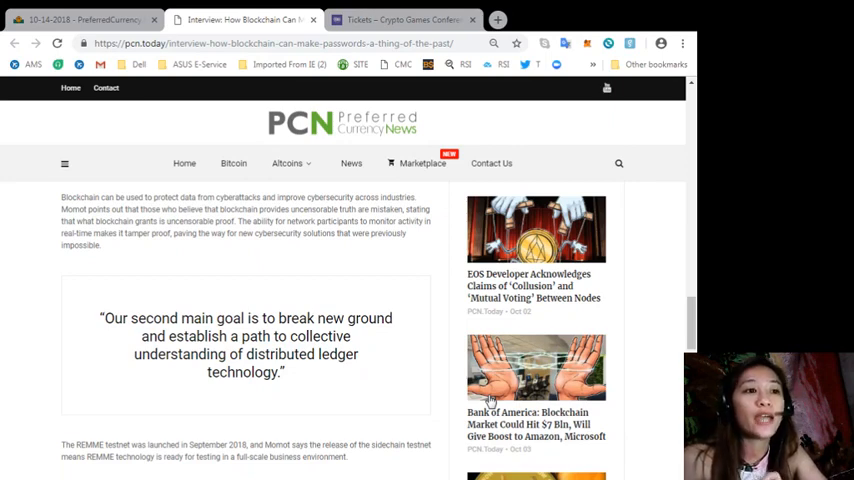
pyautogui.scroll(-3)
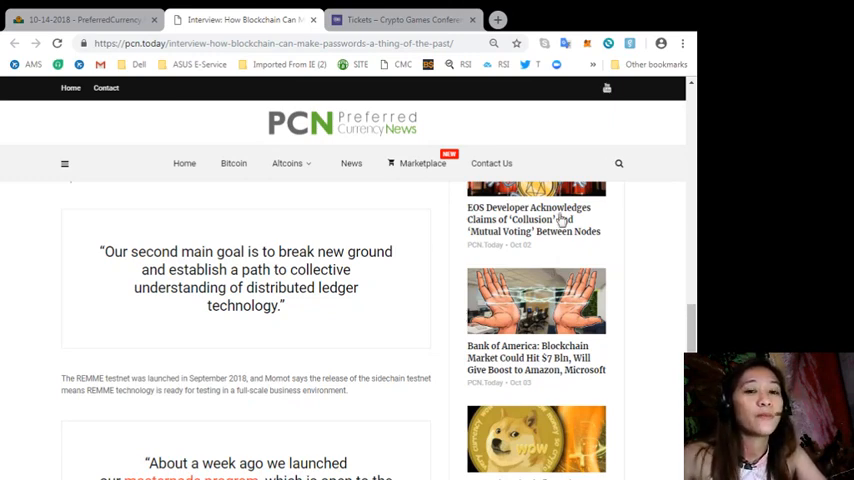
pyautogui.scroll(-3)
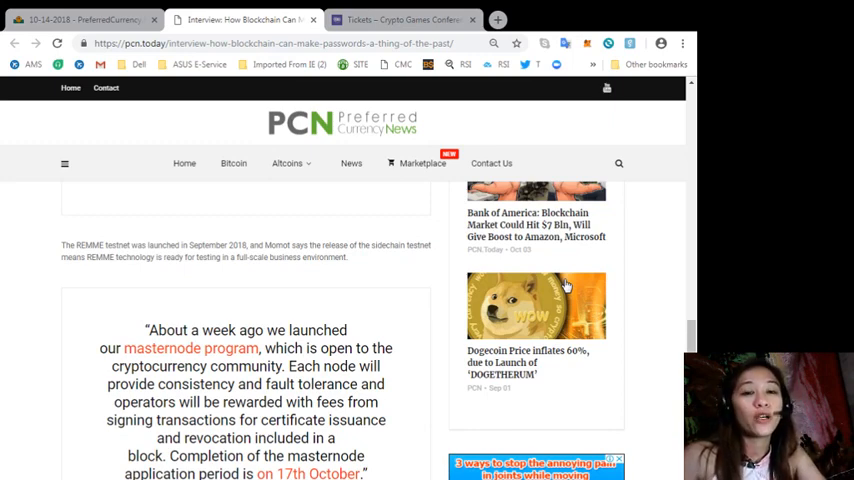
pyautogui.scroll(-3)
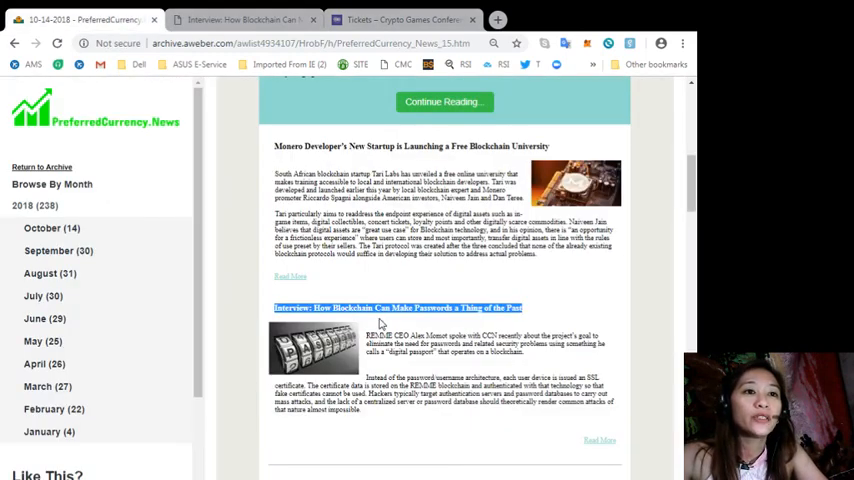
pyautogui.scroll(-3)
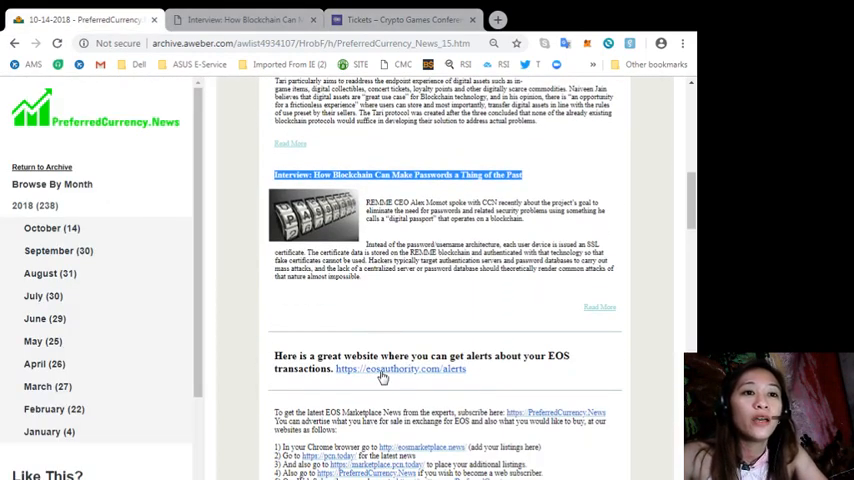
pyautogui.click(400, 368)
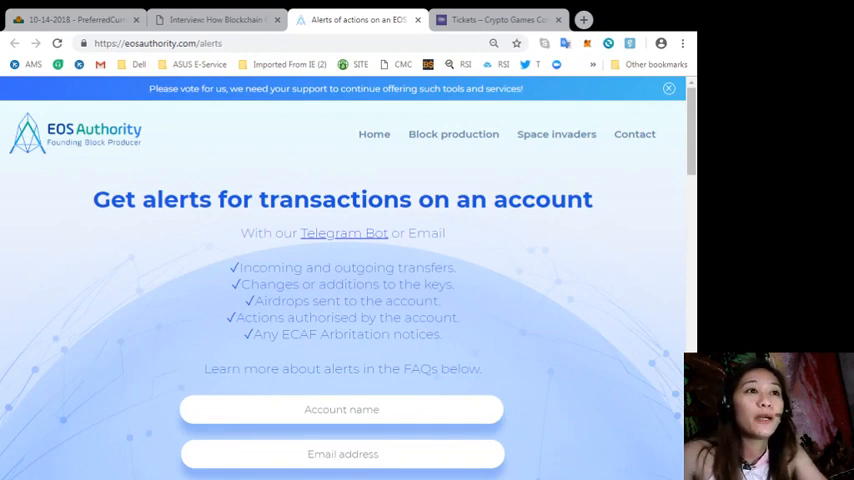
pyautogui.click(160, 44)
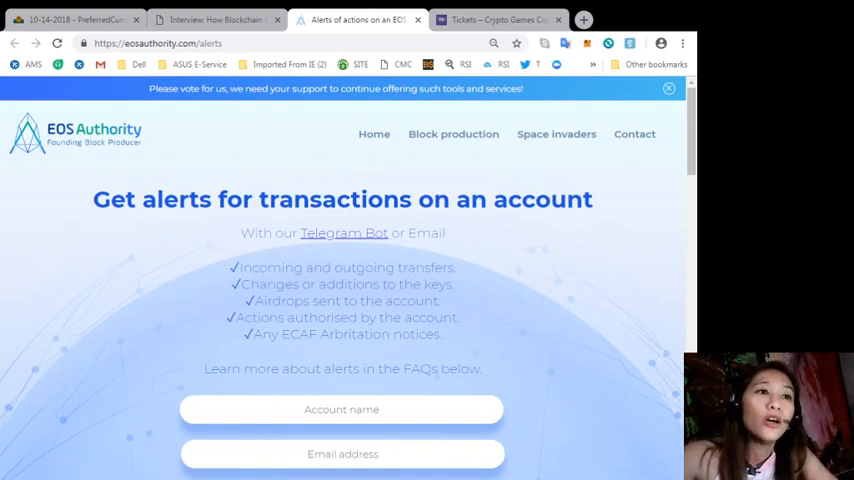
pyautogui.scroll(-3)
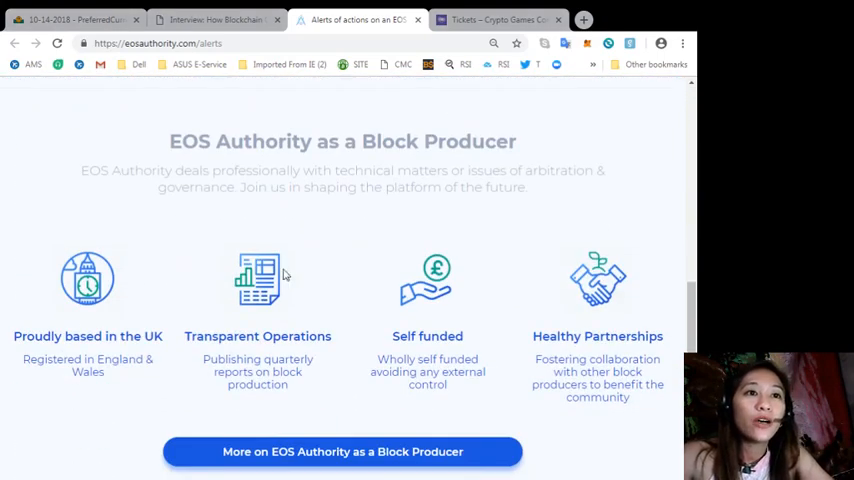
pyautogui.moveTo(640, 208)
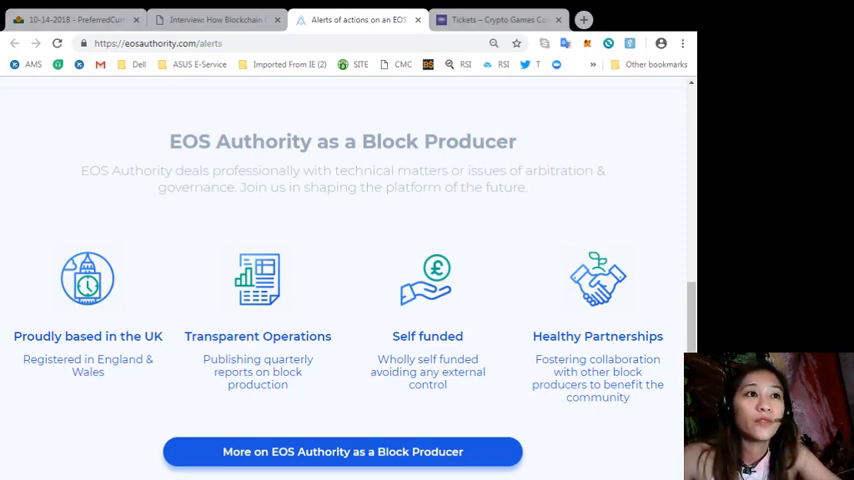
# - View the PreferredCurrency.News homepage down to its 'Subscribe Now!' payment options section
pyautogui.click(76, 20)
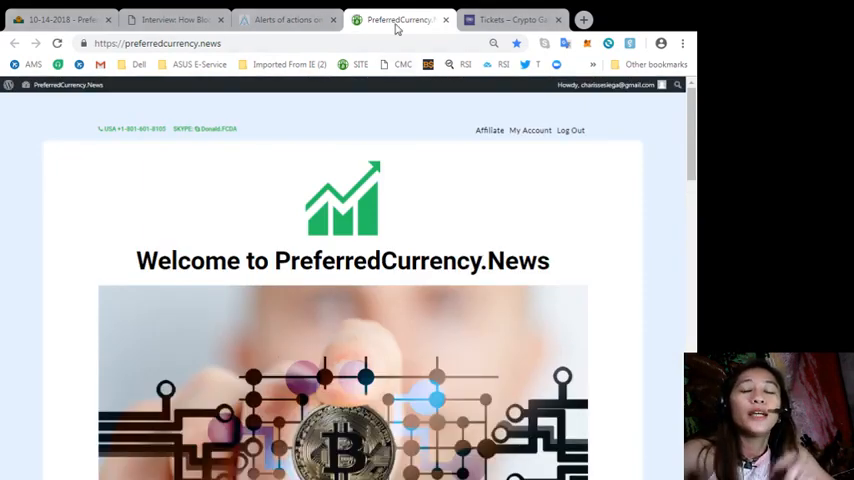
pyautogui.scroll(-3)
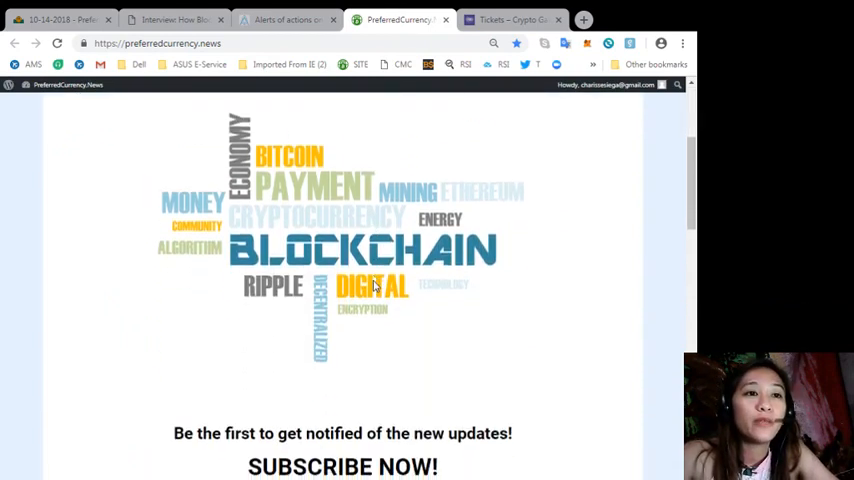
pyautogui.scroll(-3)
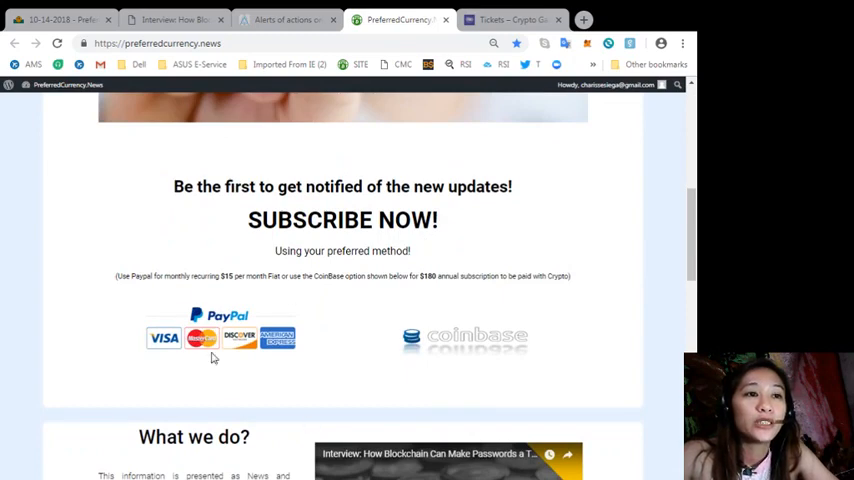
pyautogui.moveTo(236, 310)
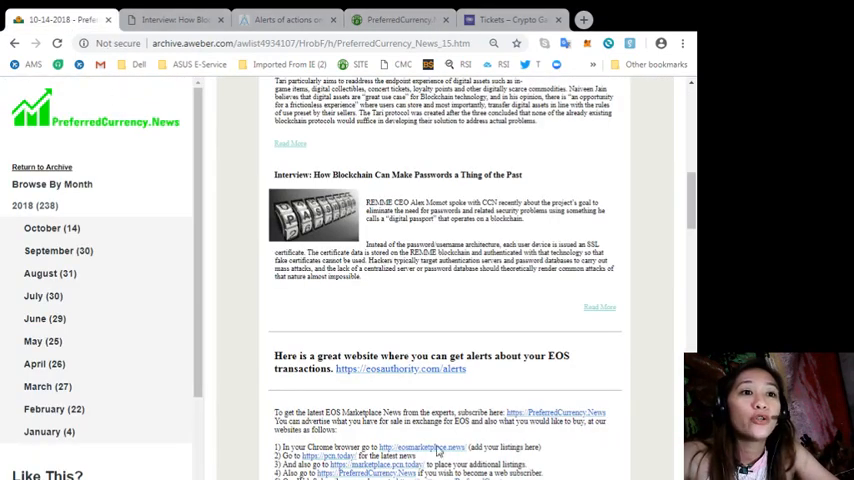
# - Inspect the EOSMarketplace.news sheet's accepted token, Airline Airfare Tickets title and website link columns
pyautogui.scroll(-3)
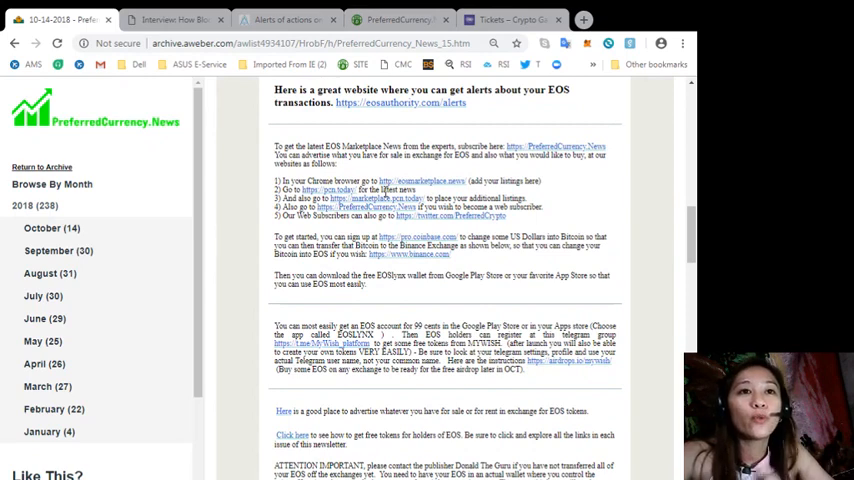
pyautogui.moveTo(424, 190)
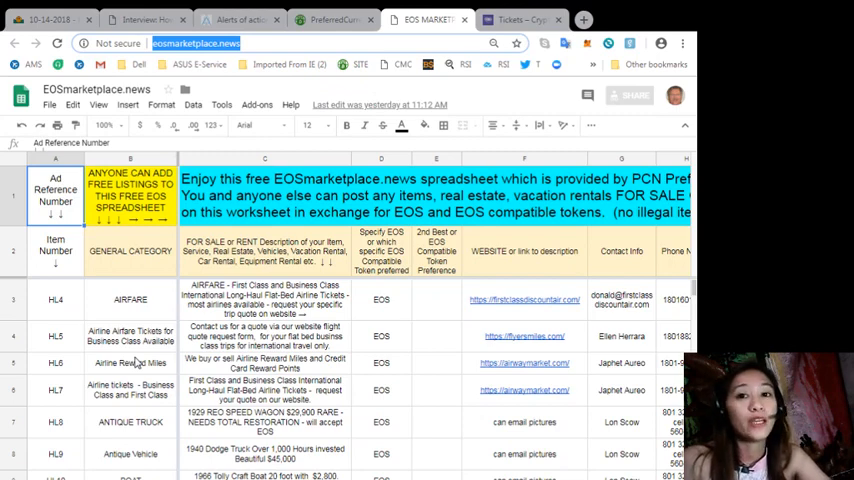
pyautogui.click(380, 390)
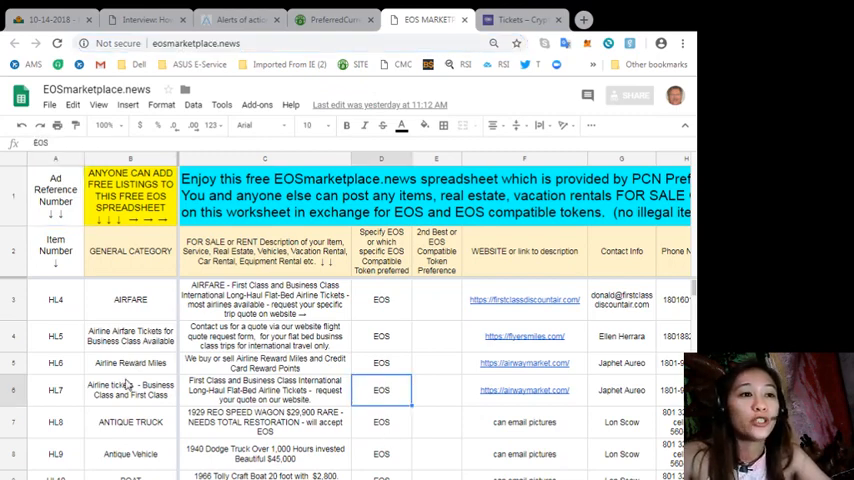
pyautogui.click(130, 336)
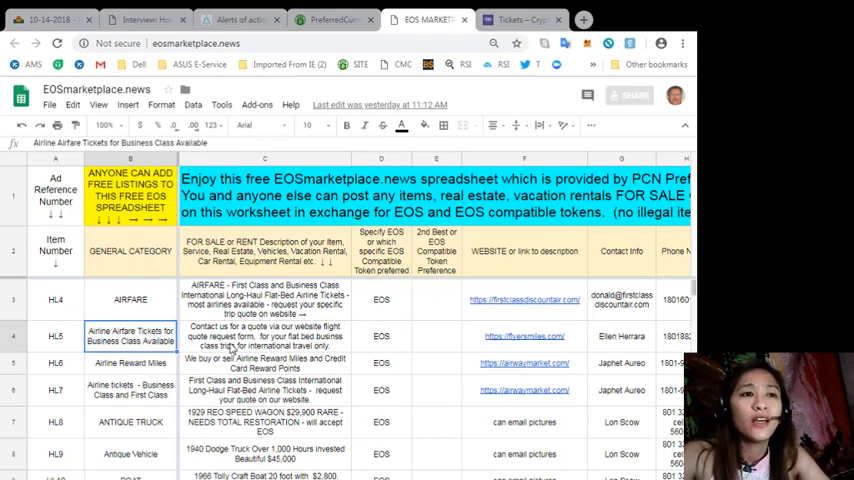
pyautogui.click(264, 336)
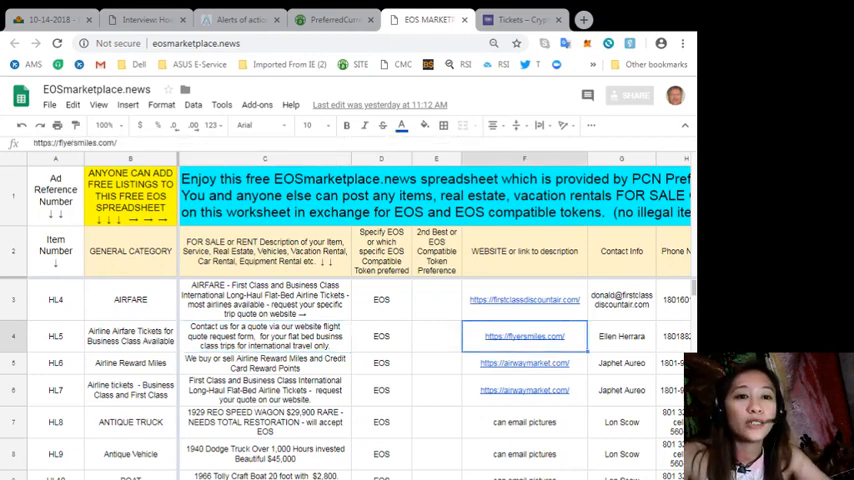
pyautogui.hscroll(3)
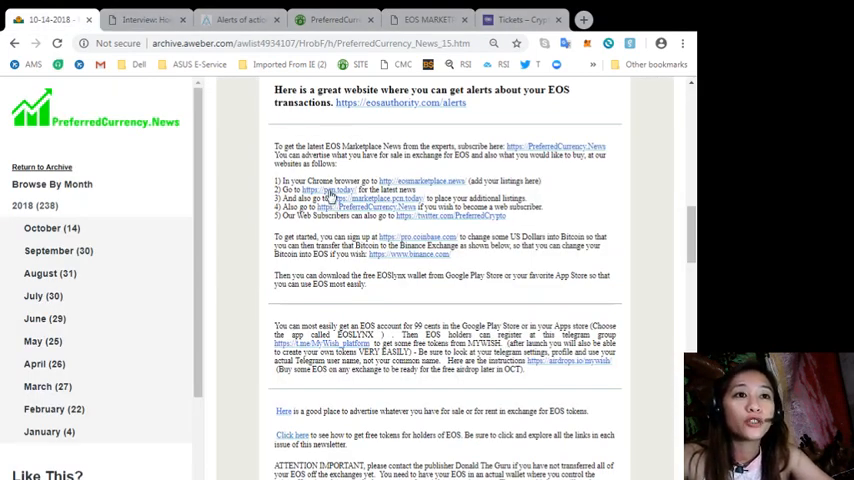
# - Open the pcn.today news link and then the marketplace.pcn.today site in new tabs
pyautogui.click(328, 190)
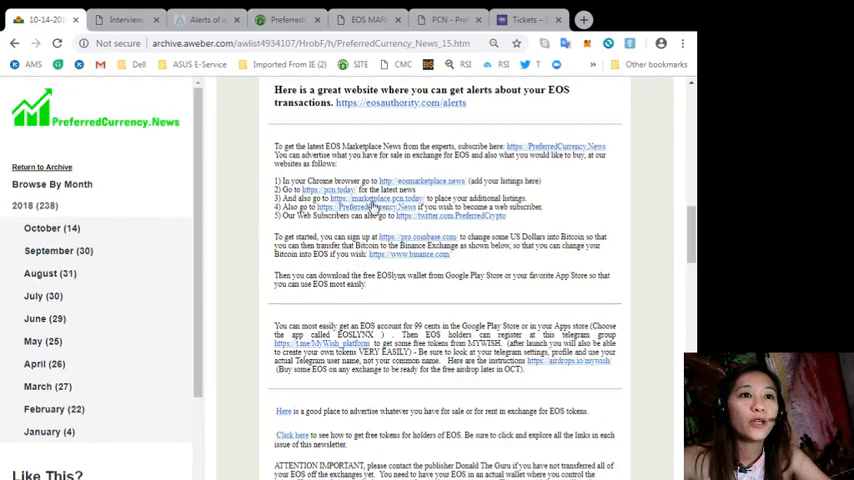
pyautogui.click(464, 20)
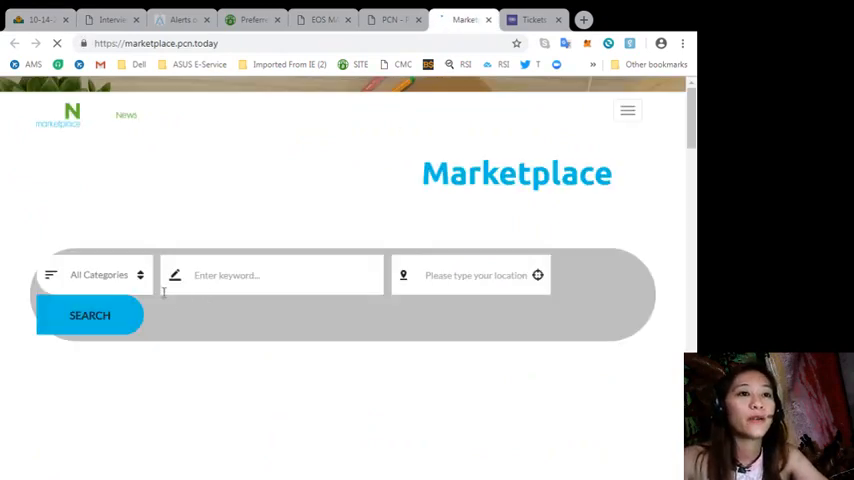
pyautogui.scroll(-3)
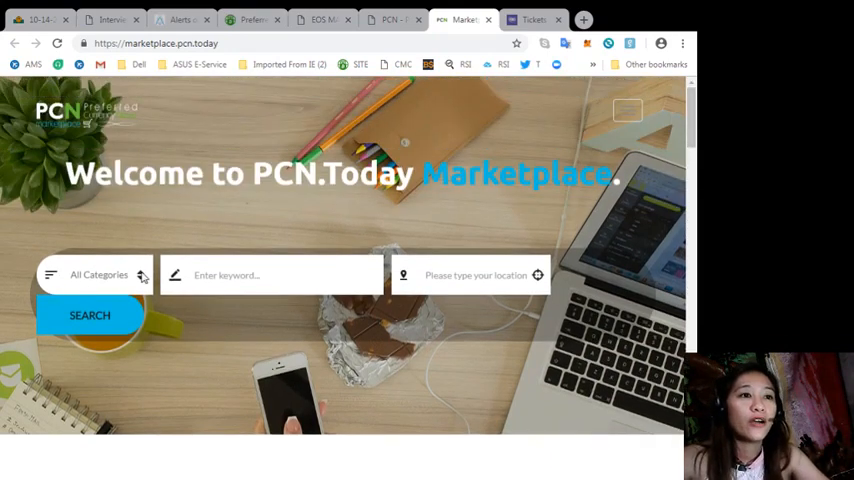
pyautogui.moveTo(144, 320)
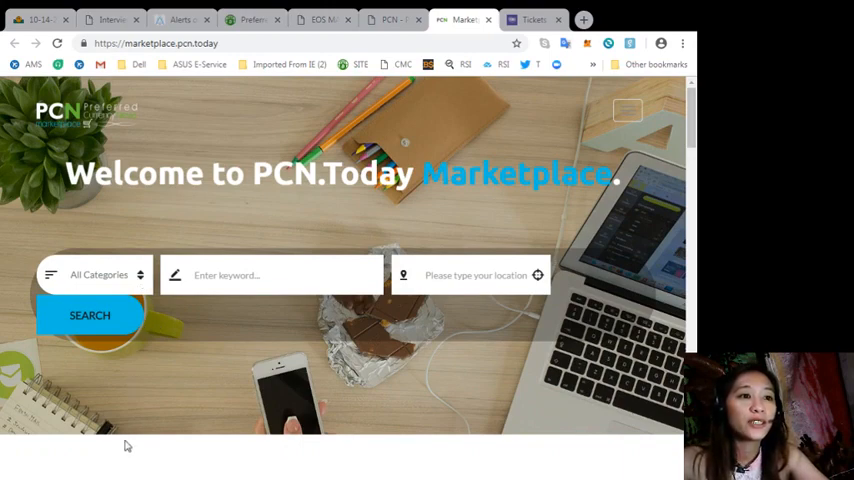
pyautogui.moveTo(184, 430)
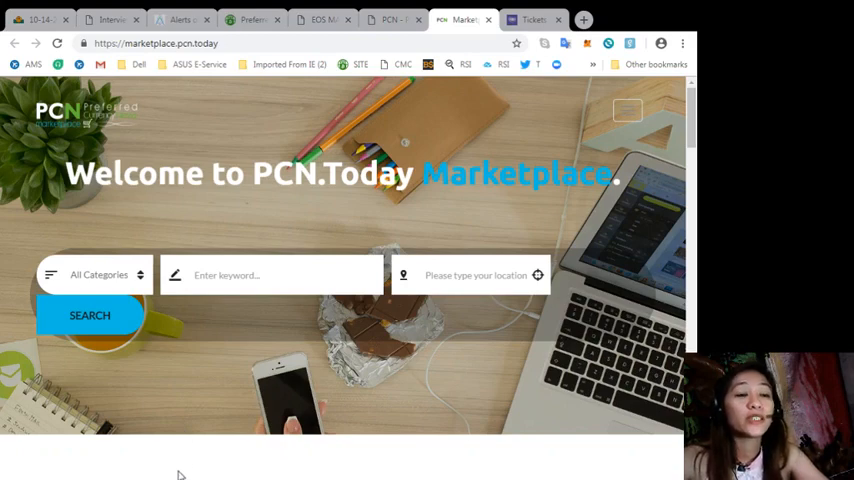
pyautogui.click(238, 276)
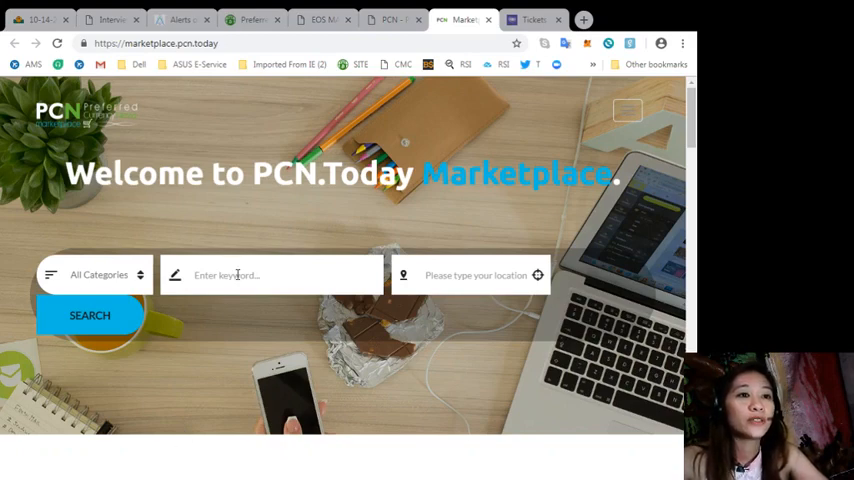
pyautogui.click(270, 276)
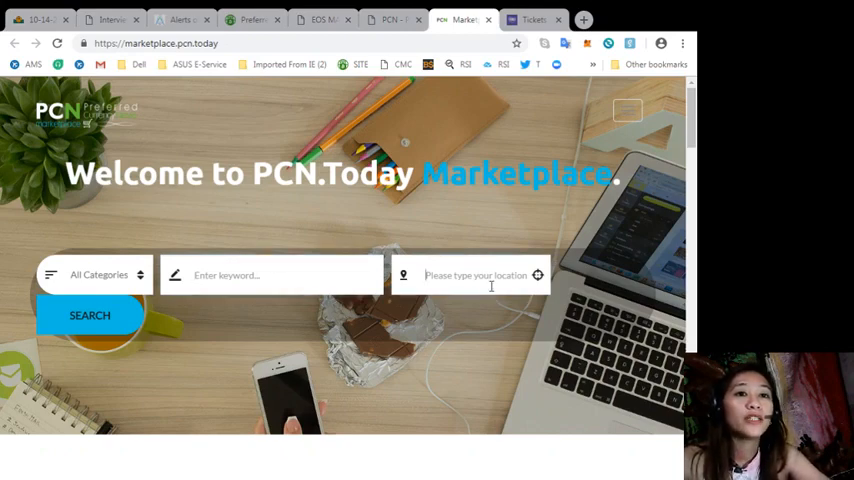
pyautogui.scroll(-3)
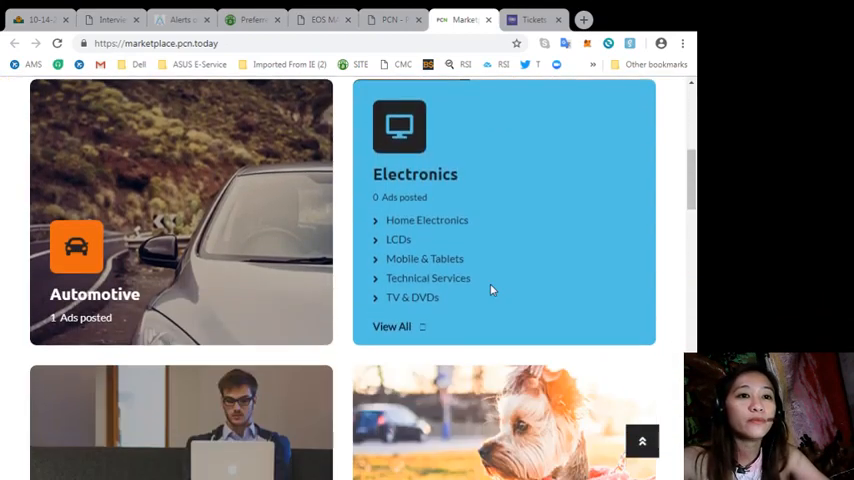
pyautogui.scroll(-3)
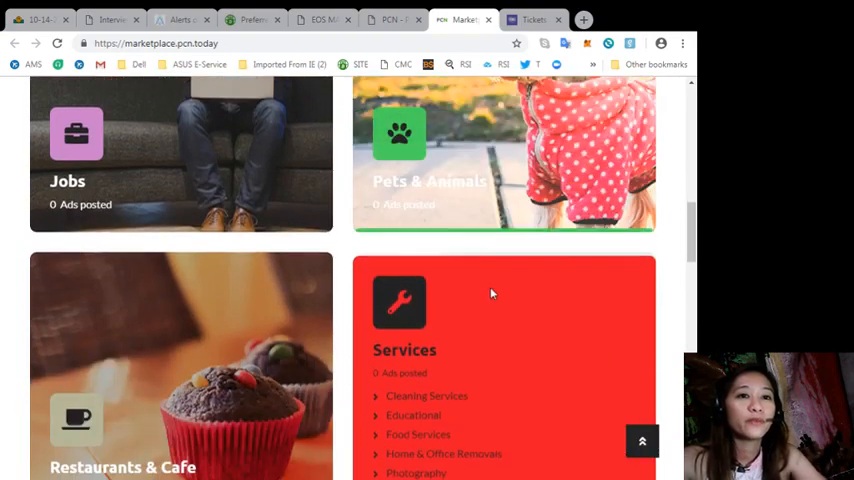
pyautogui.scroll(-3)
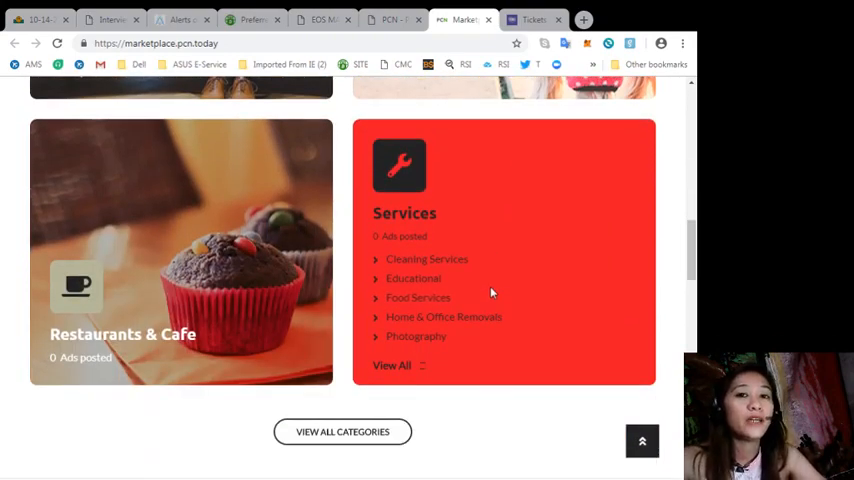
pyautogui.scroll(-3)
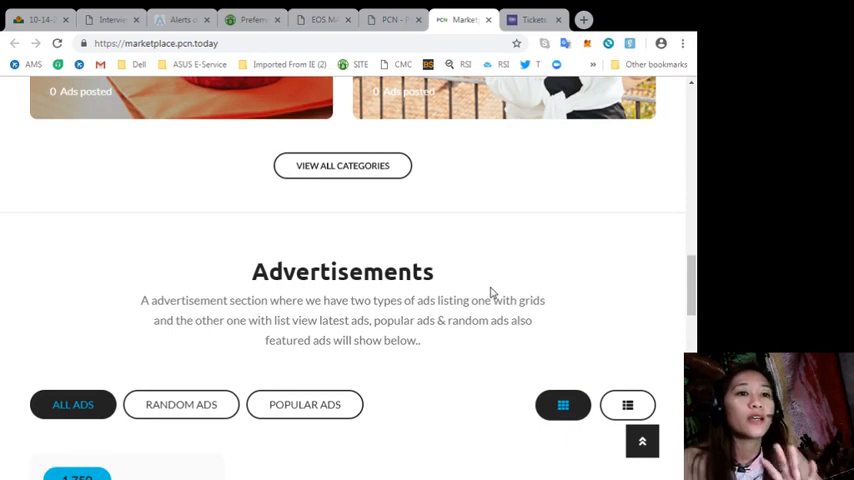
pyautogui.moveTo(596, 248)
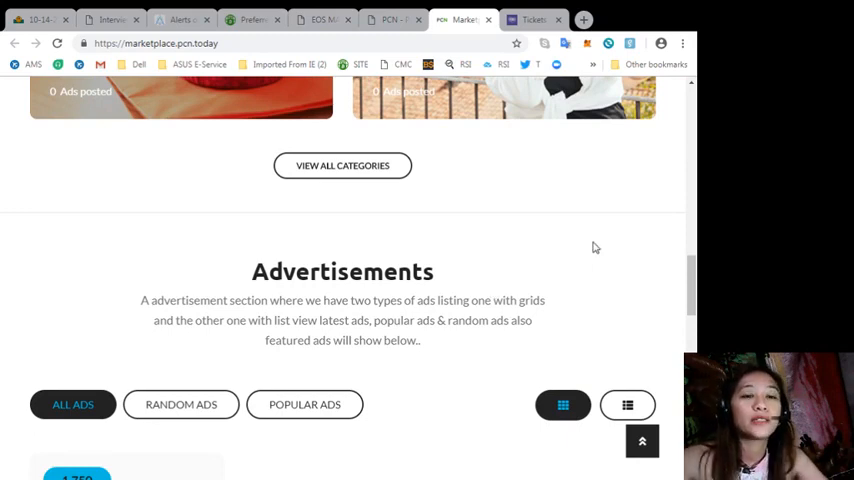
# - Switch the Advertisements to list view and scroll to Ads Locations featuring Canada and United Kingdom
pyautogui.scroll(-3)
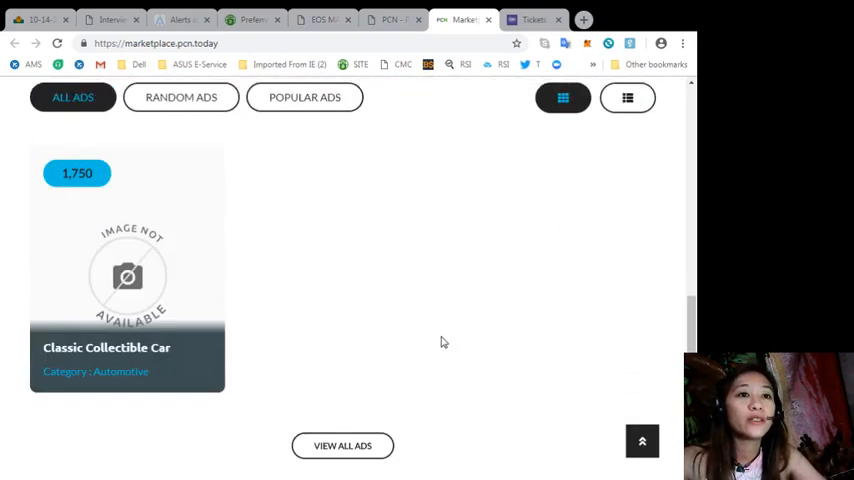
pyautogui.scroll(3)
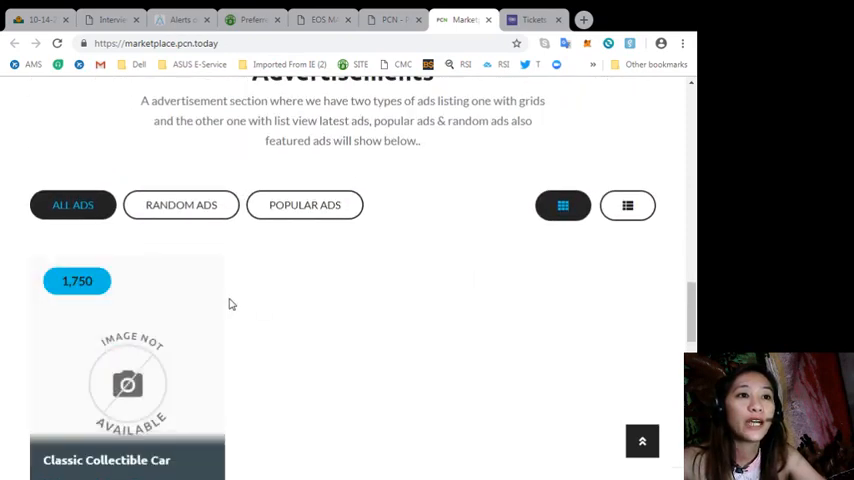
pyautogui.click(628, 204)
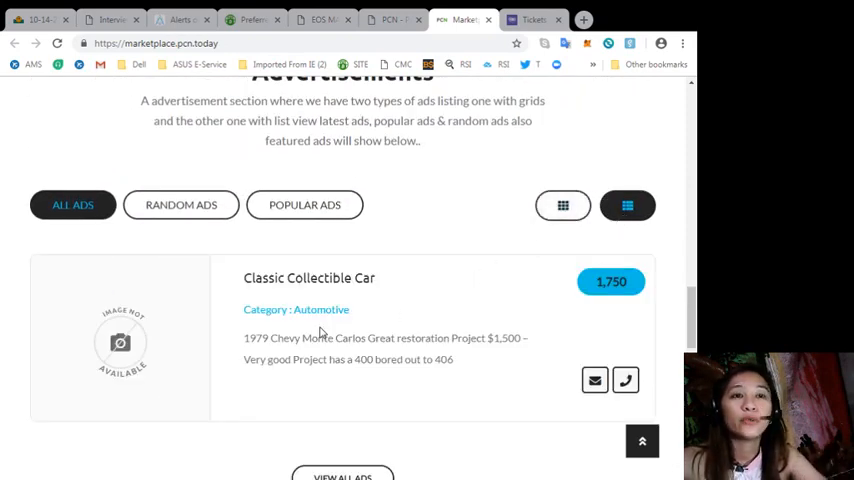
pyautogui.scroll(-3)
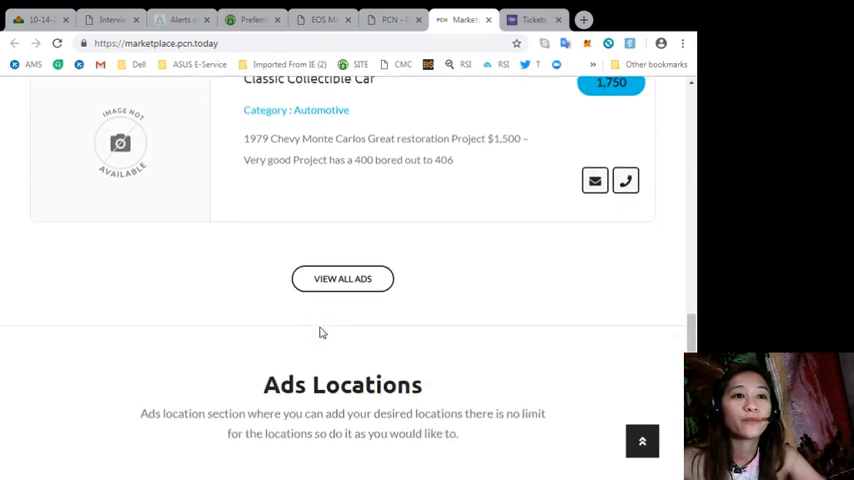
pyautogui.scroll(-3)
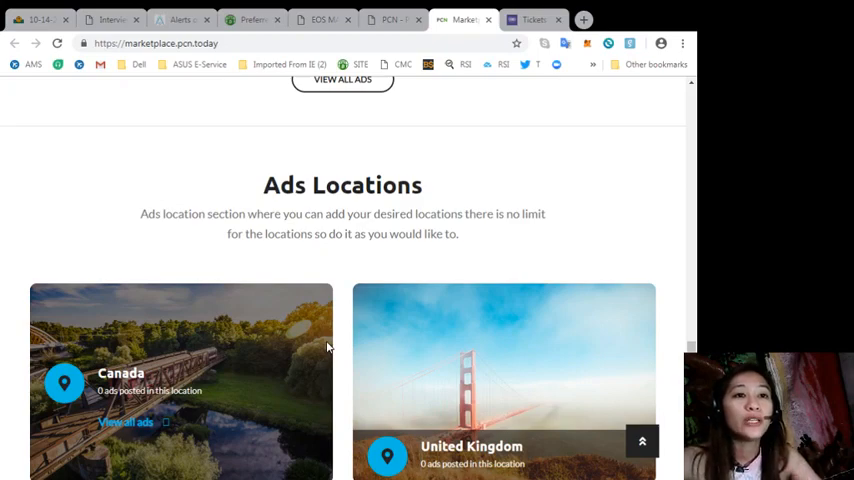
# - Scroll the marketplace page to its featured members and footer
pyautogui.scroll(-3)
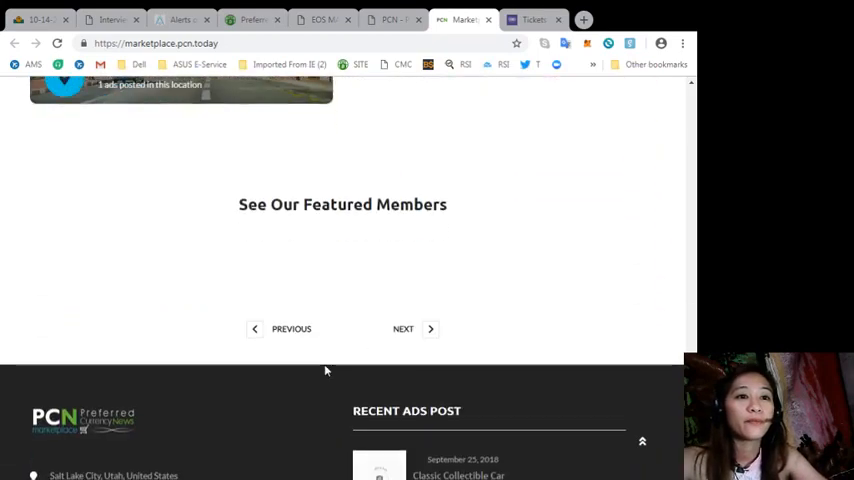
pyautogui.scroll(3)
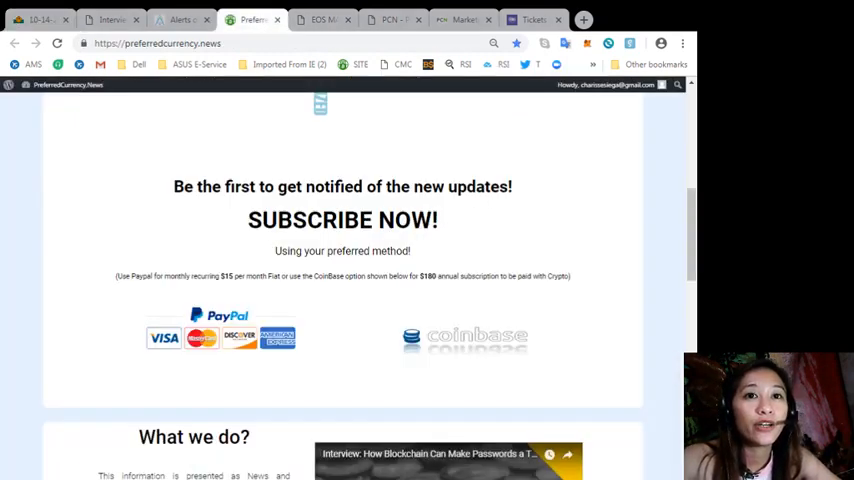
# - Return to the PreferredCurrency.News welcome banner, then switch to the Crypto Games Conference tickets page
pyautogui.scroll(3)
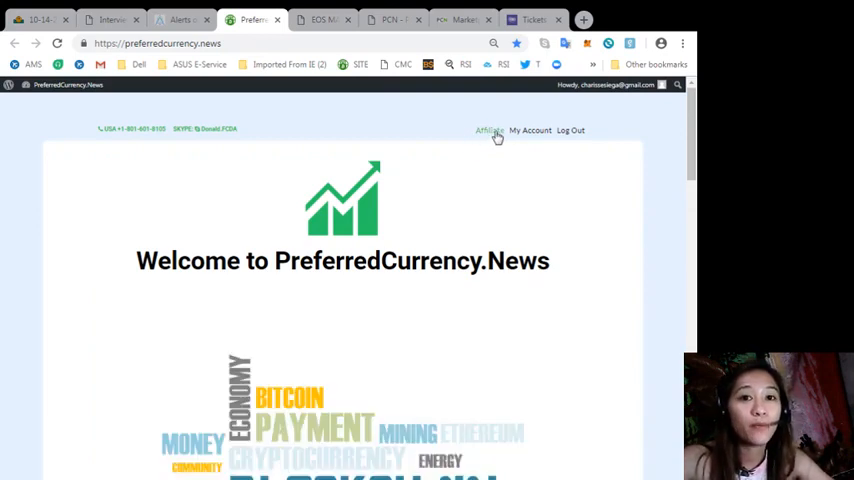
pyautogui.moveTo(546, 212)
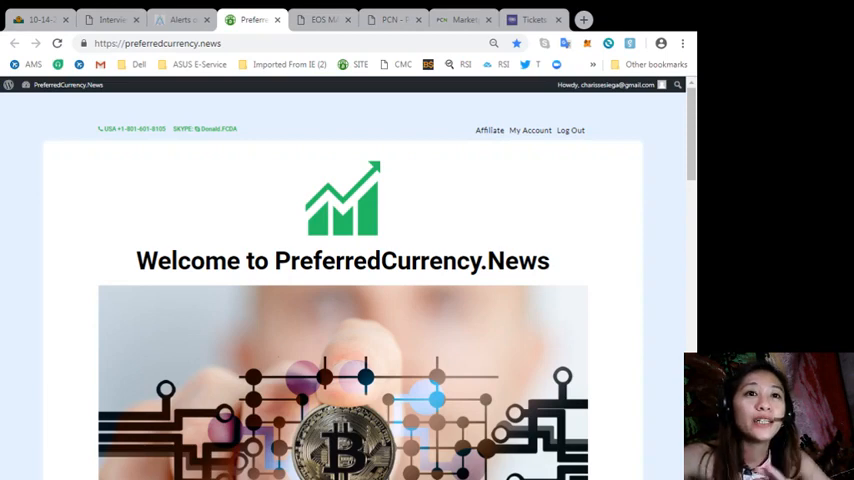
pyautogui.click(534, 20)
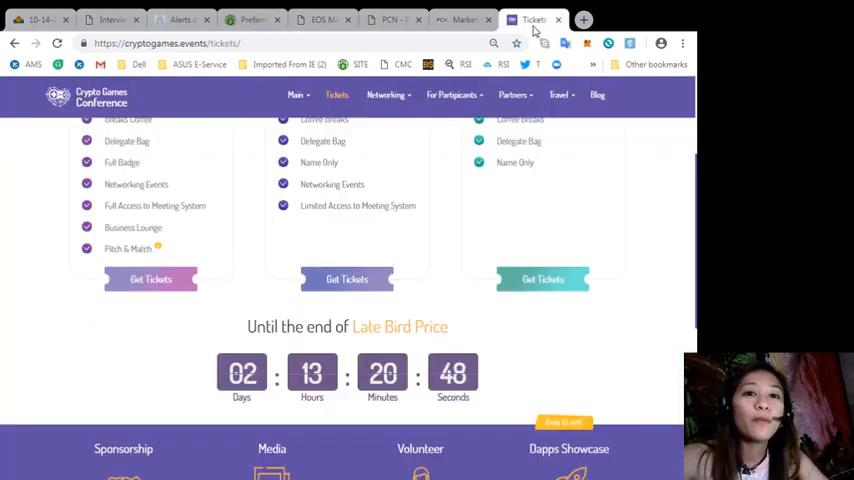